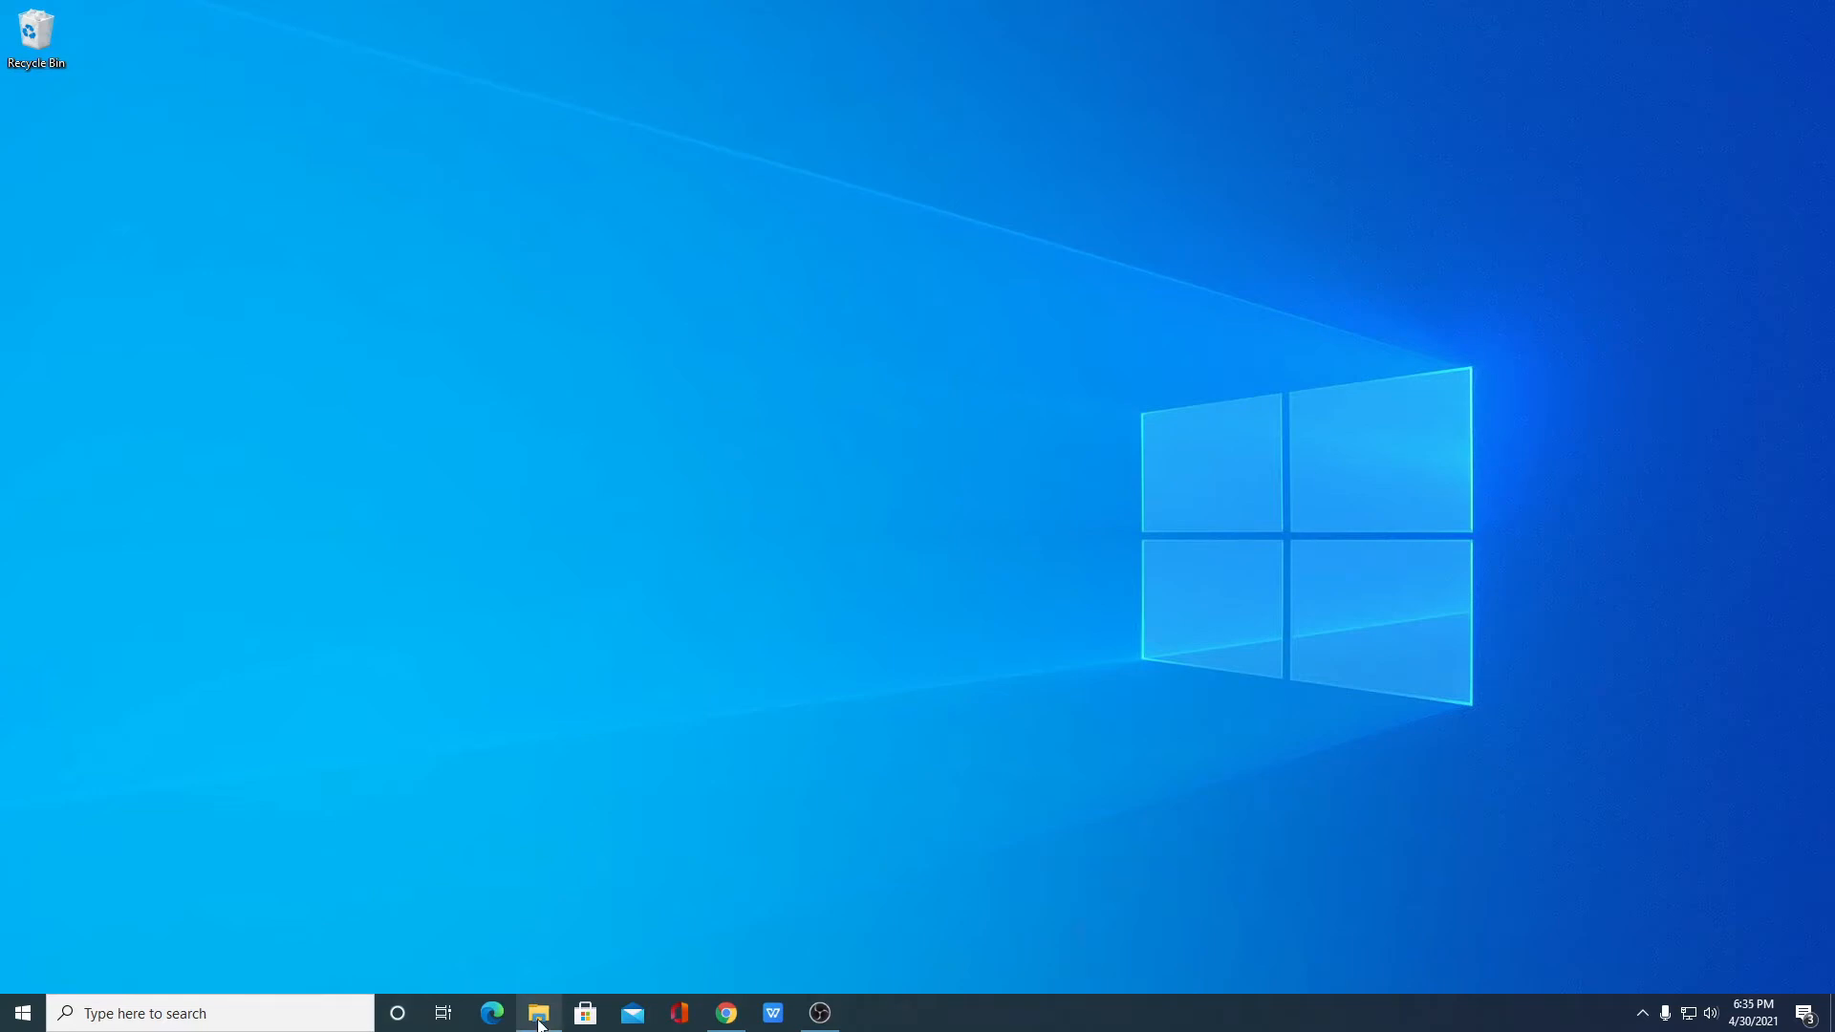
Launch the classic File Explorer at This PC from the taskbar
left_click(539, 1013)
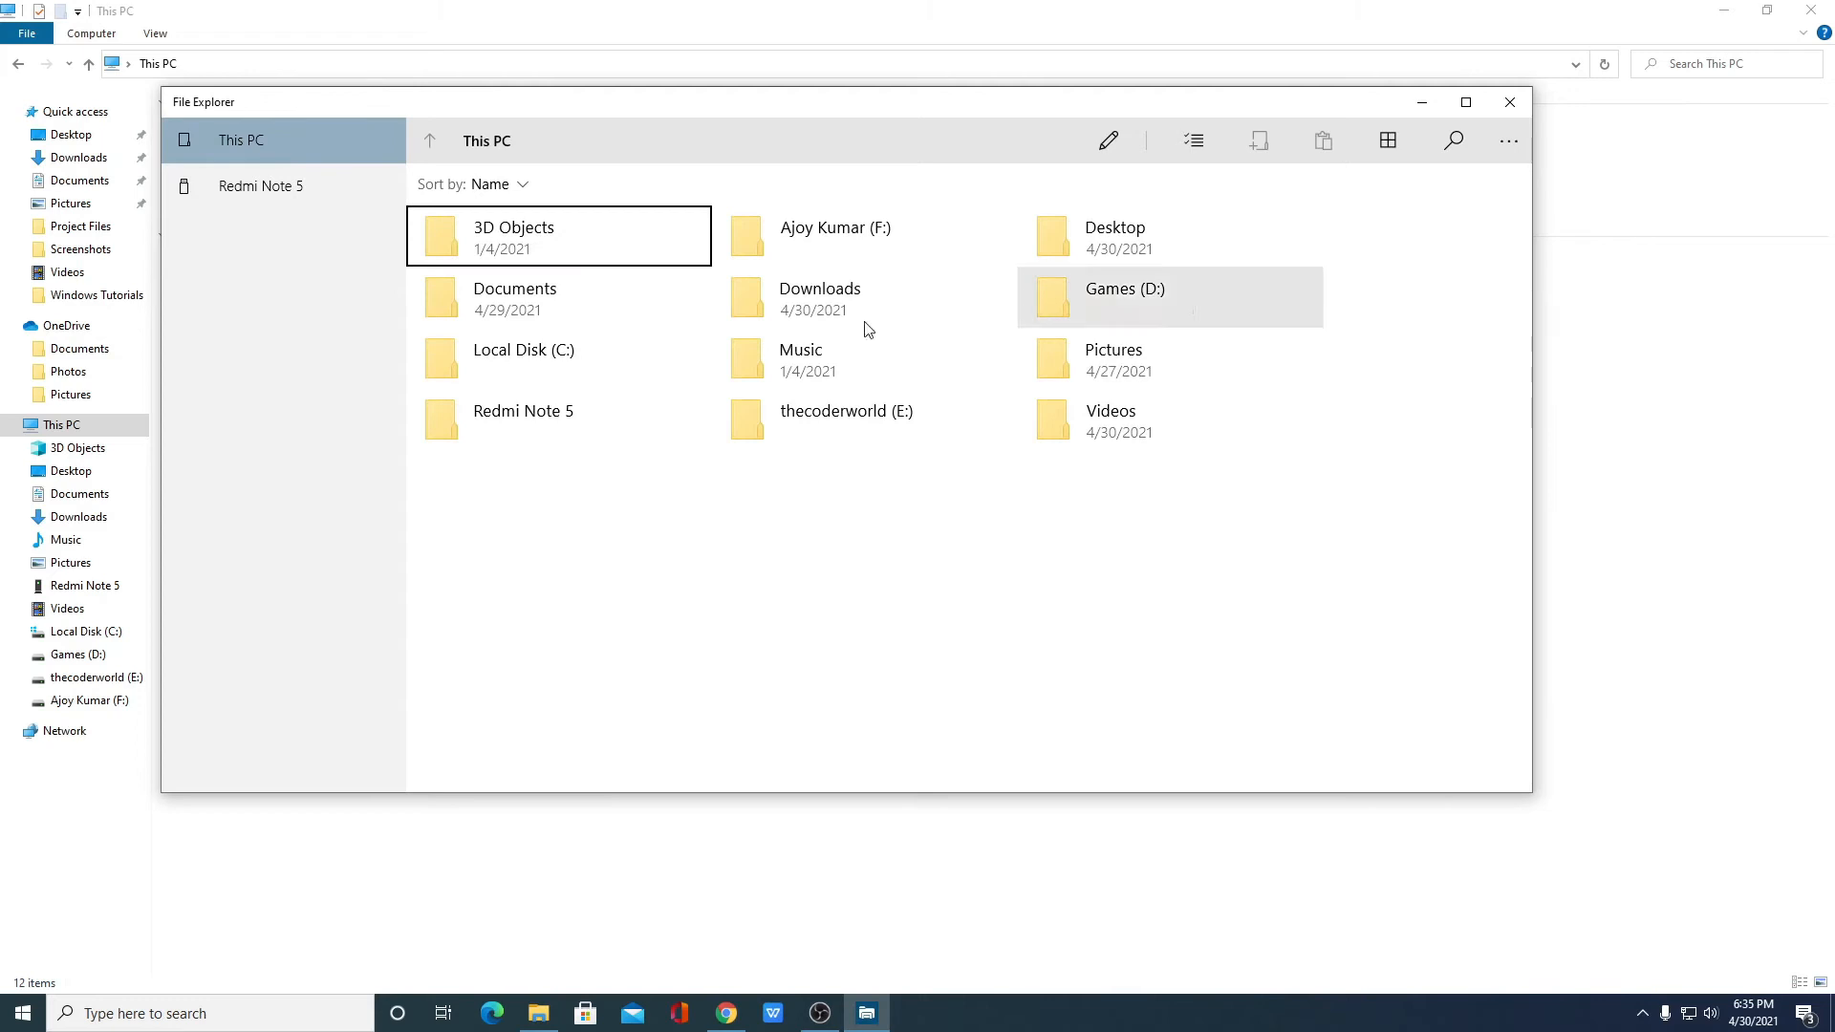
mouse_move(1143, 646)
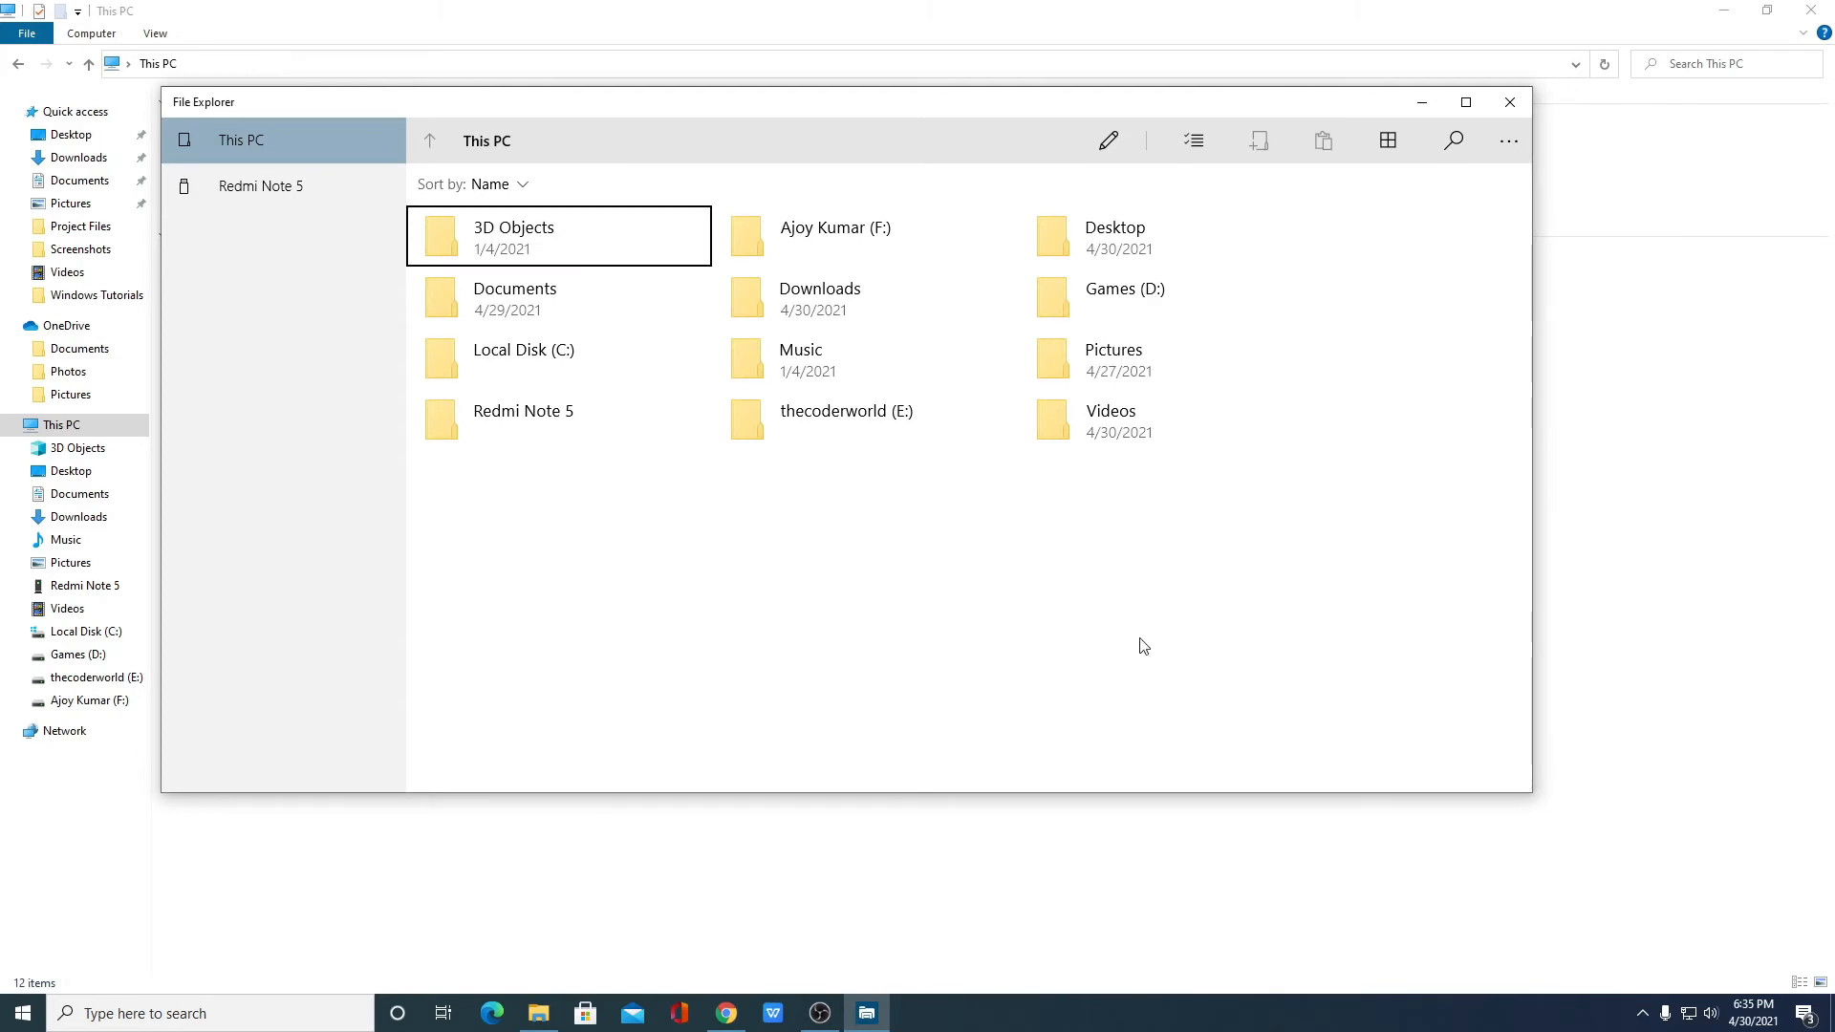
mouse_move(1343, 140)
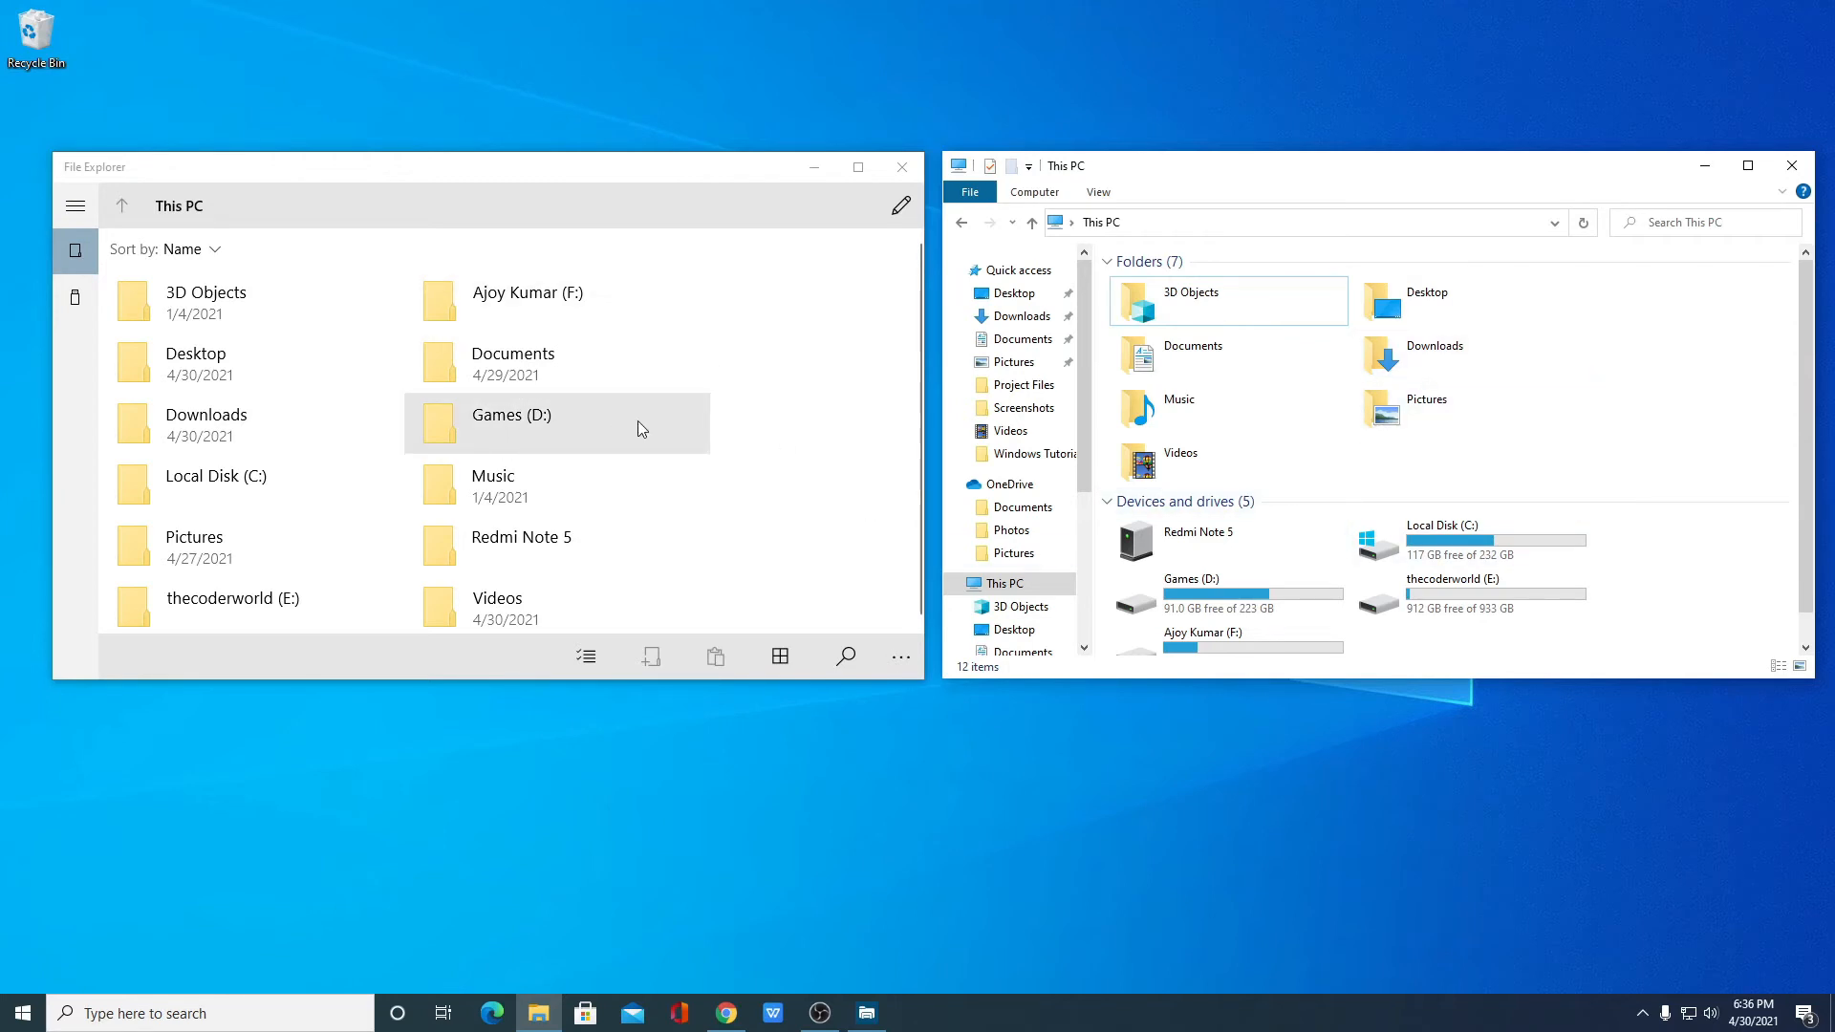
mouse_move(716, 342)
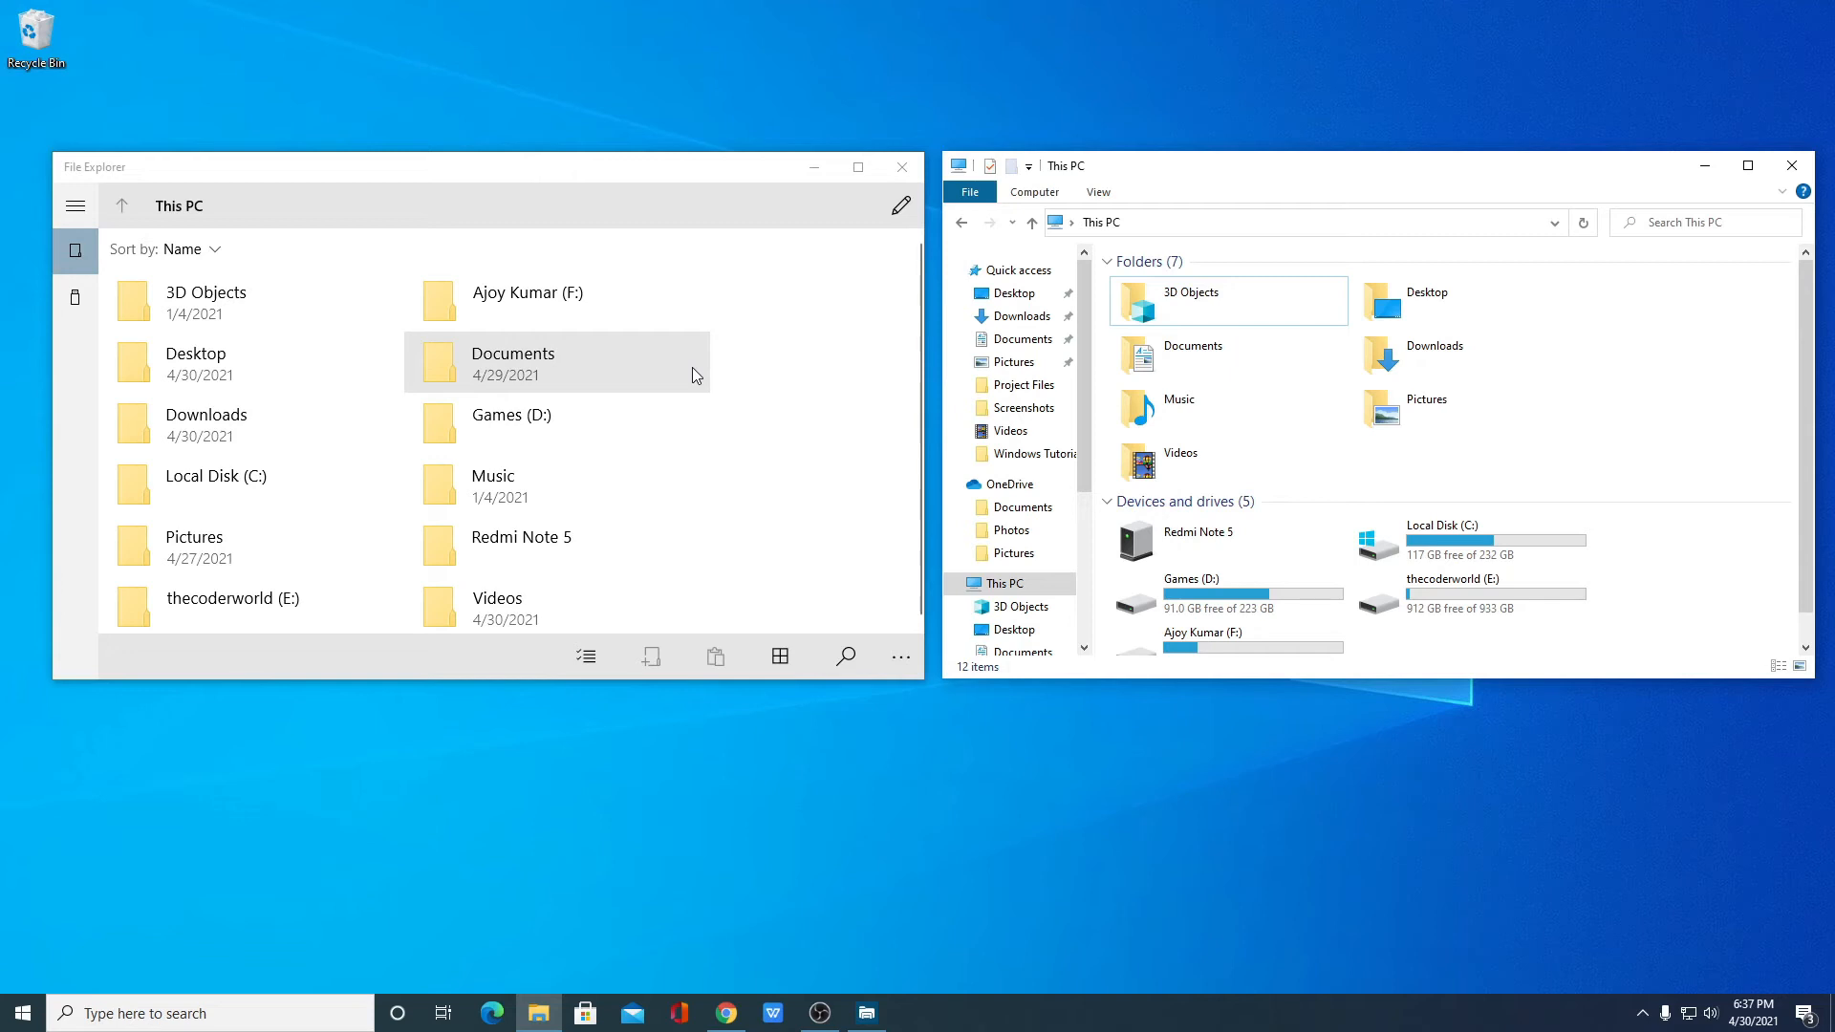
mouse_move(680, 382)
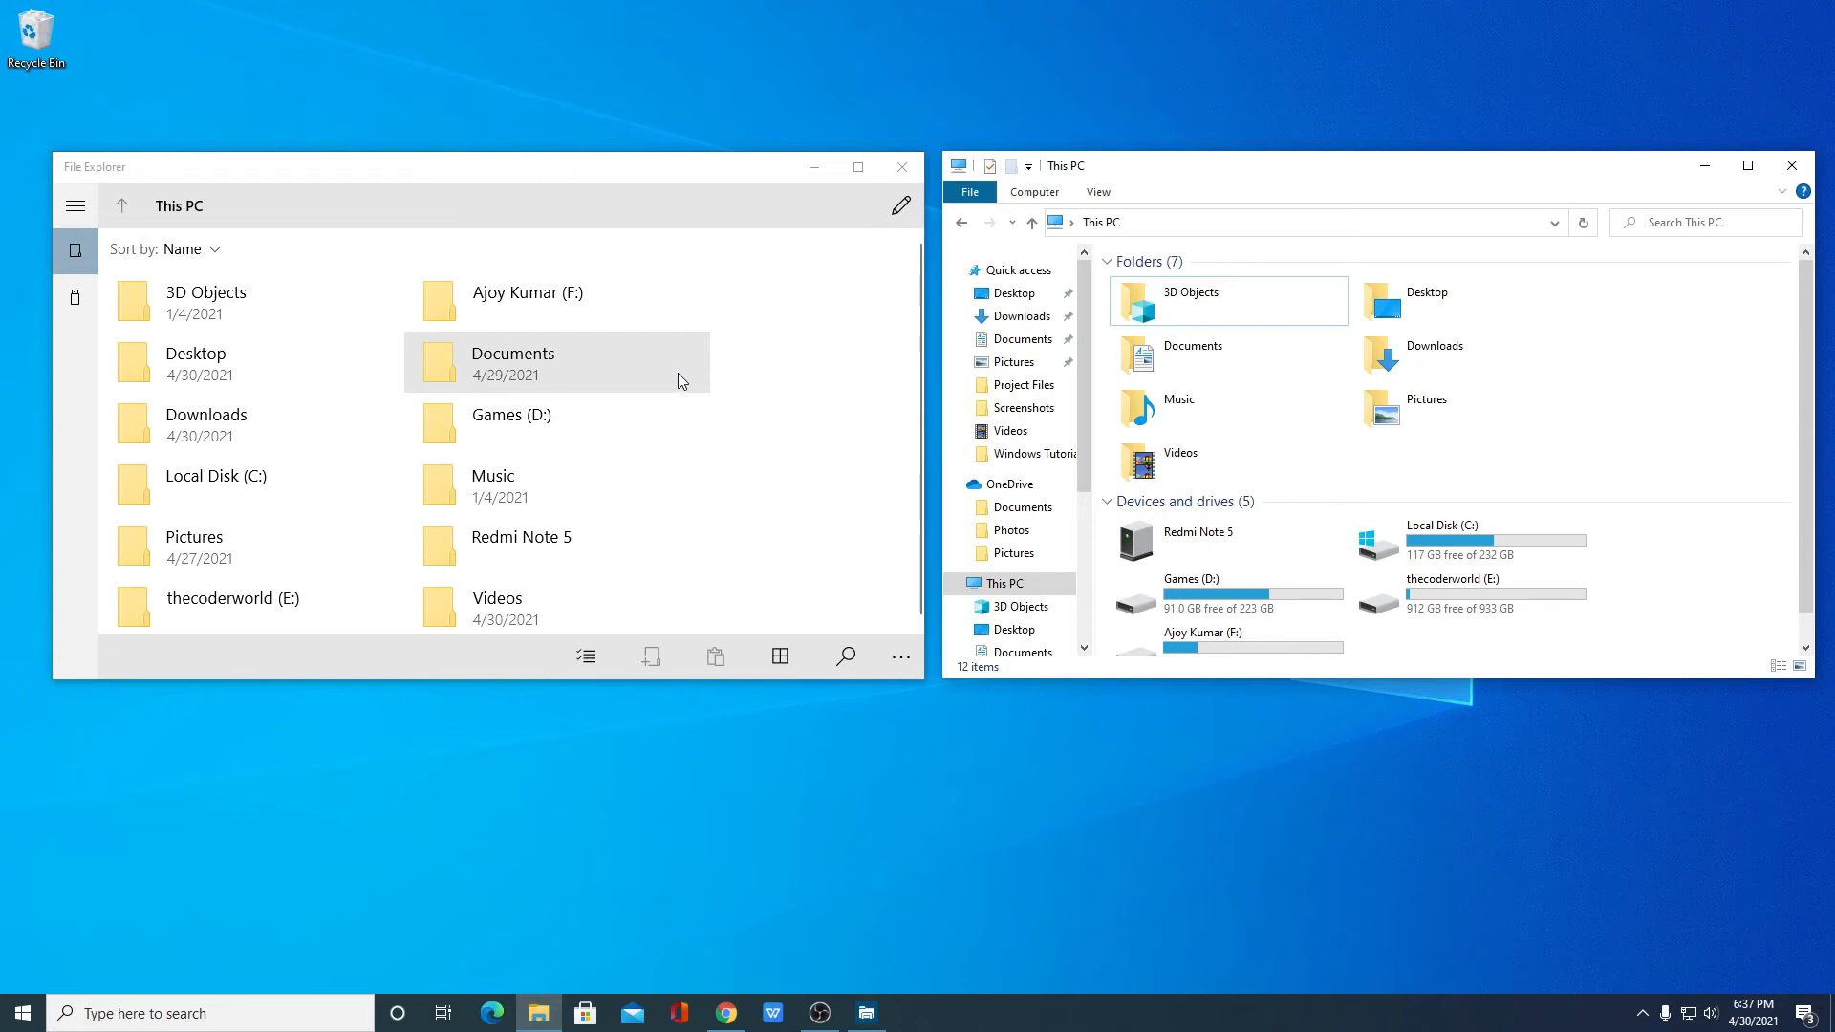
mouse_move(726, 390)
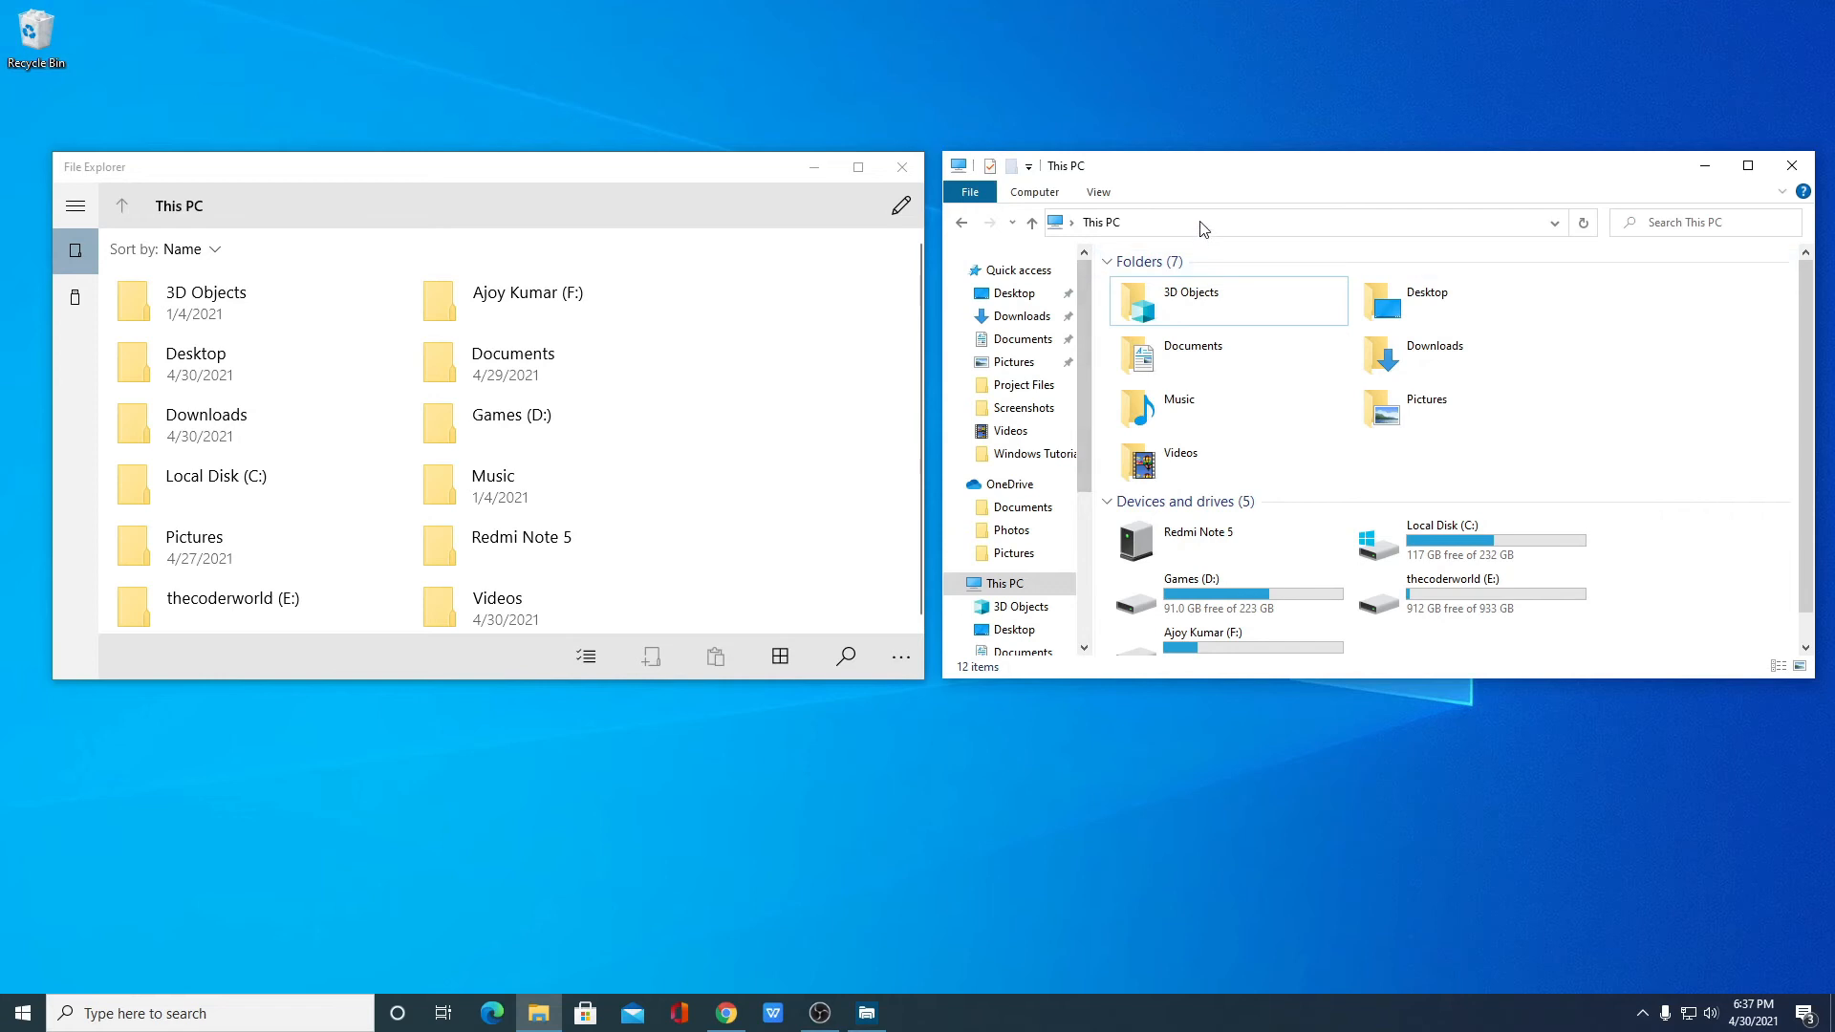
Keep the new touch-style File Explorer as the only window after the side-by-side comparison
left_click(1747, 164)
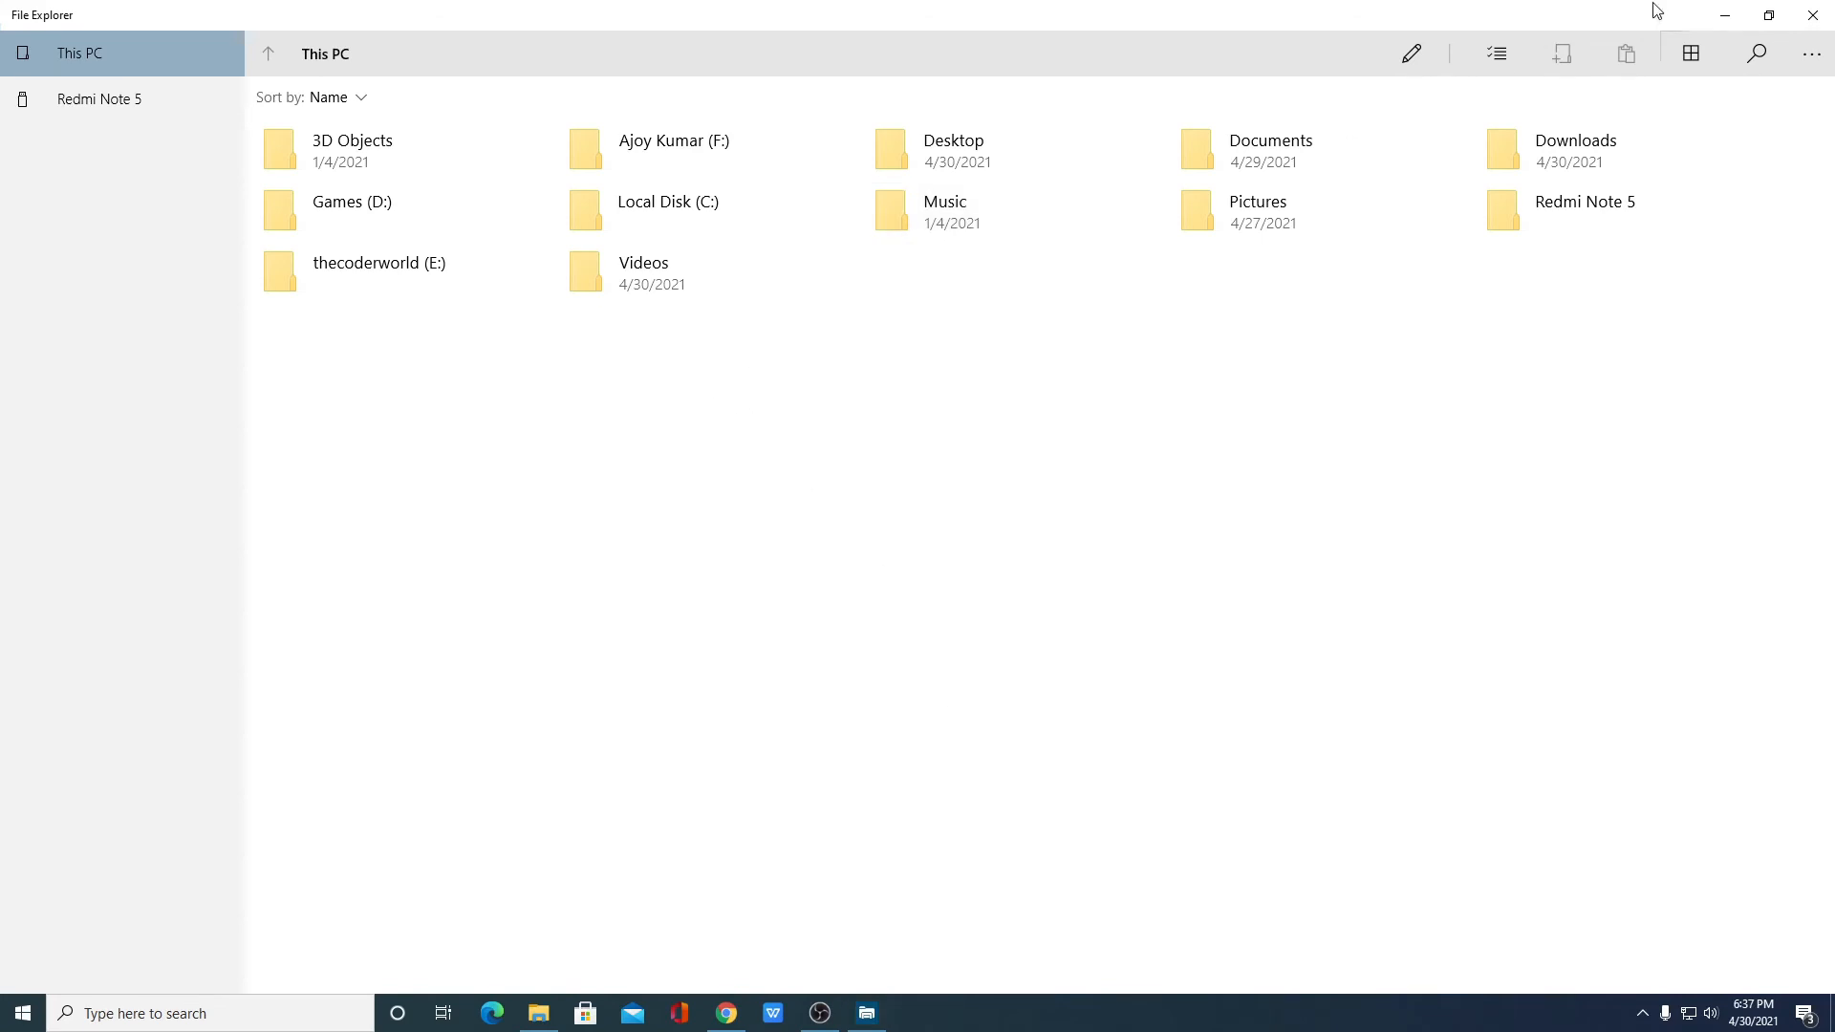
Restore the new Explorer window and pin its taskbar icon via Pin to taskbar
left_click(1770, 14)
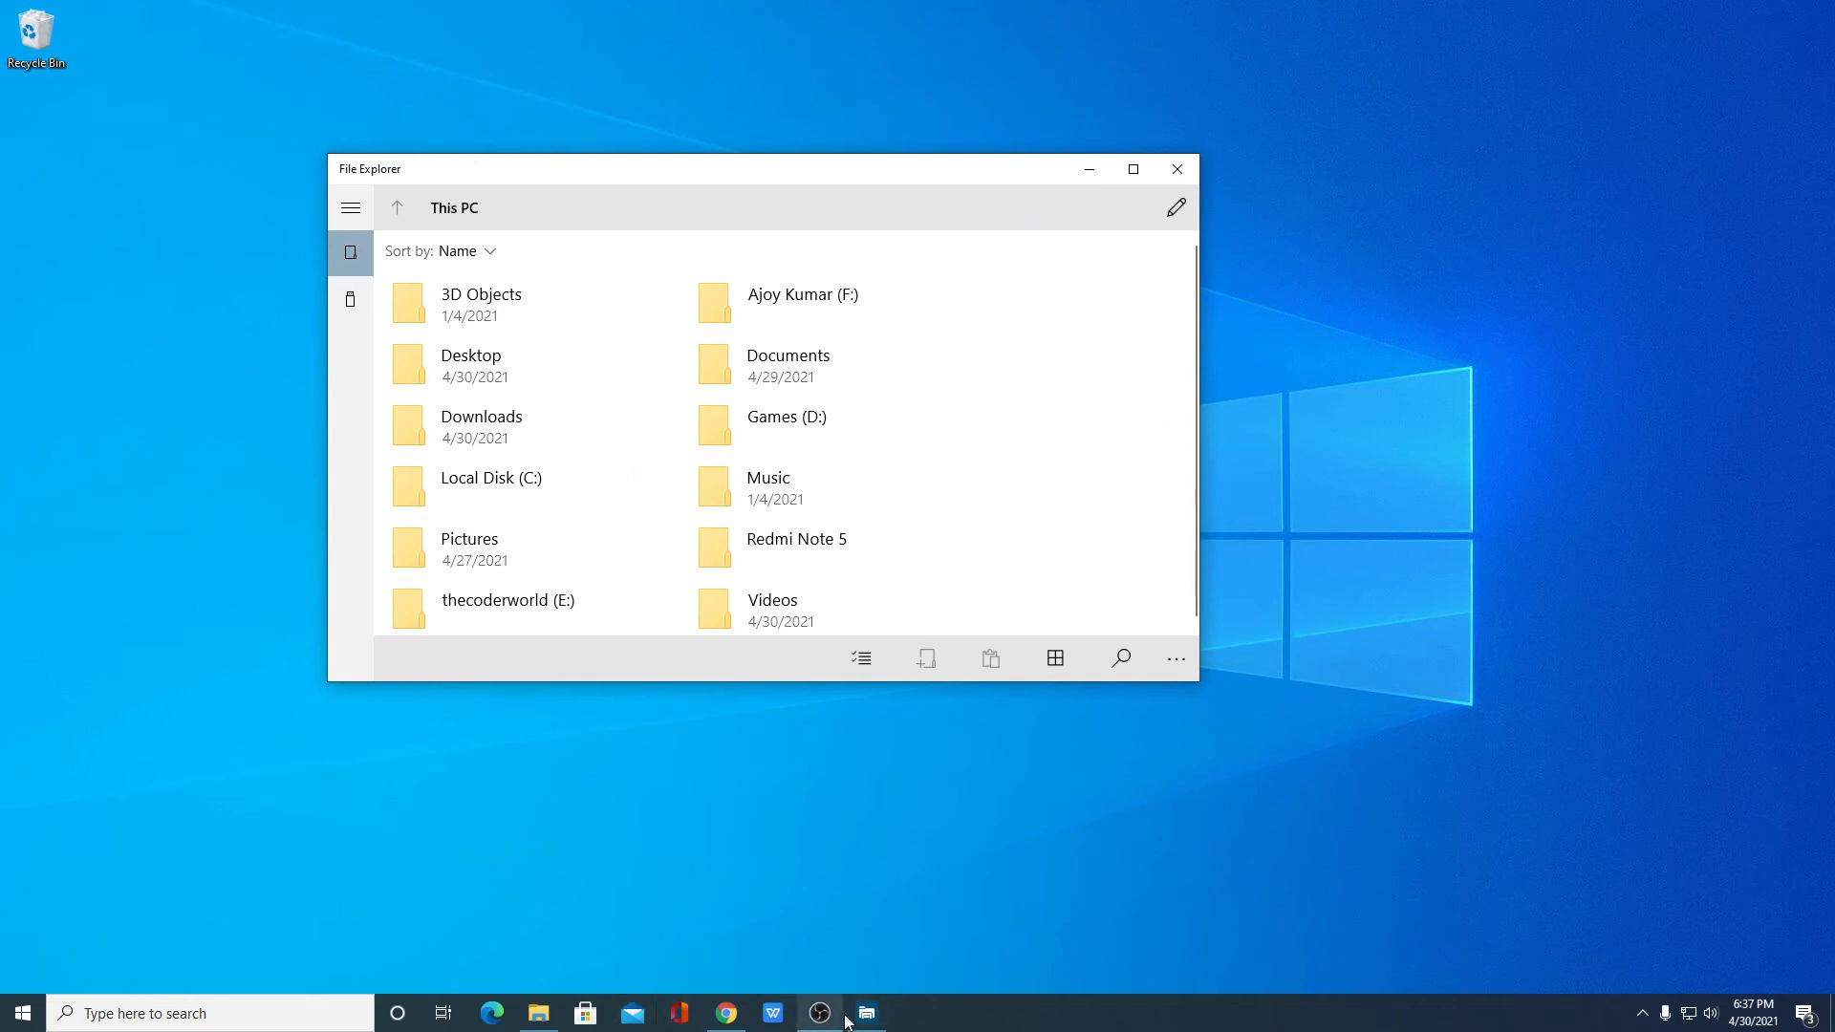
mouse_move(864, 1013)
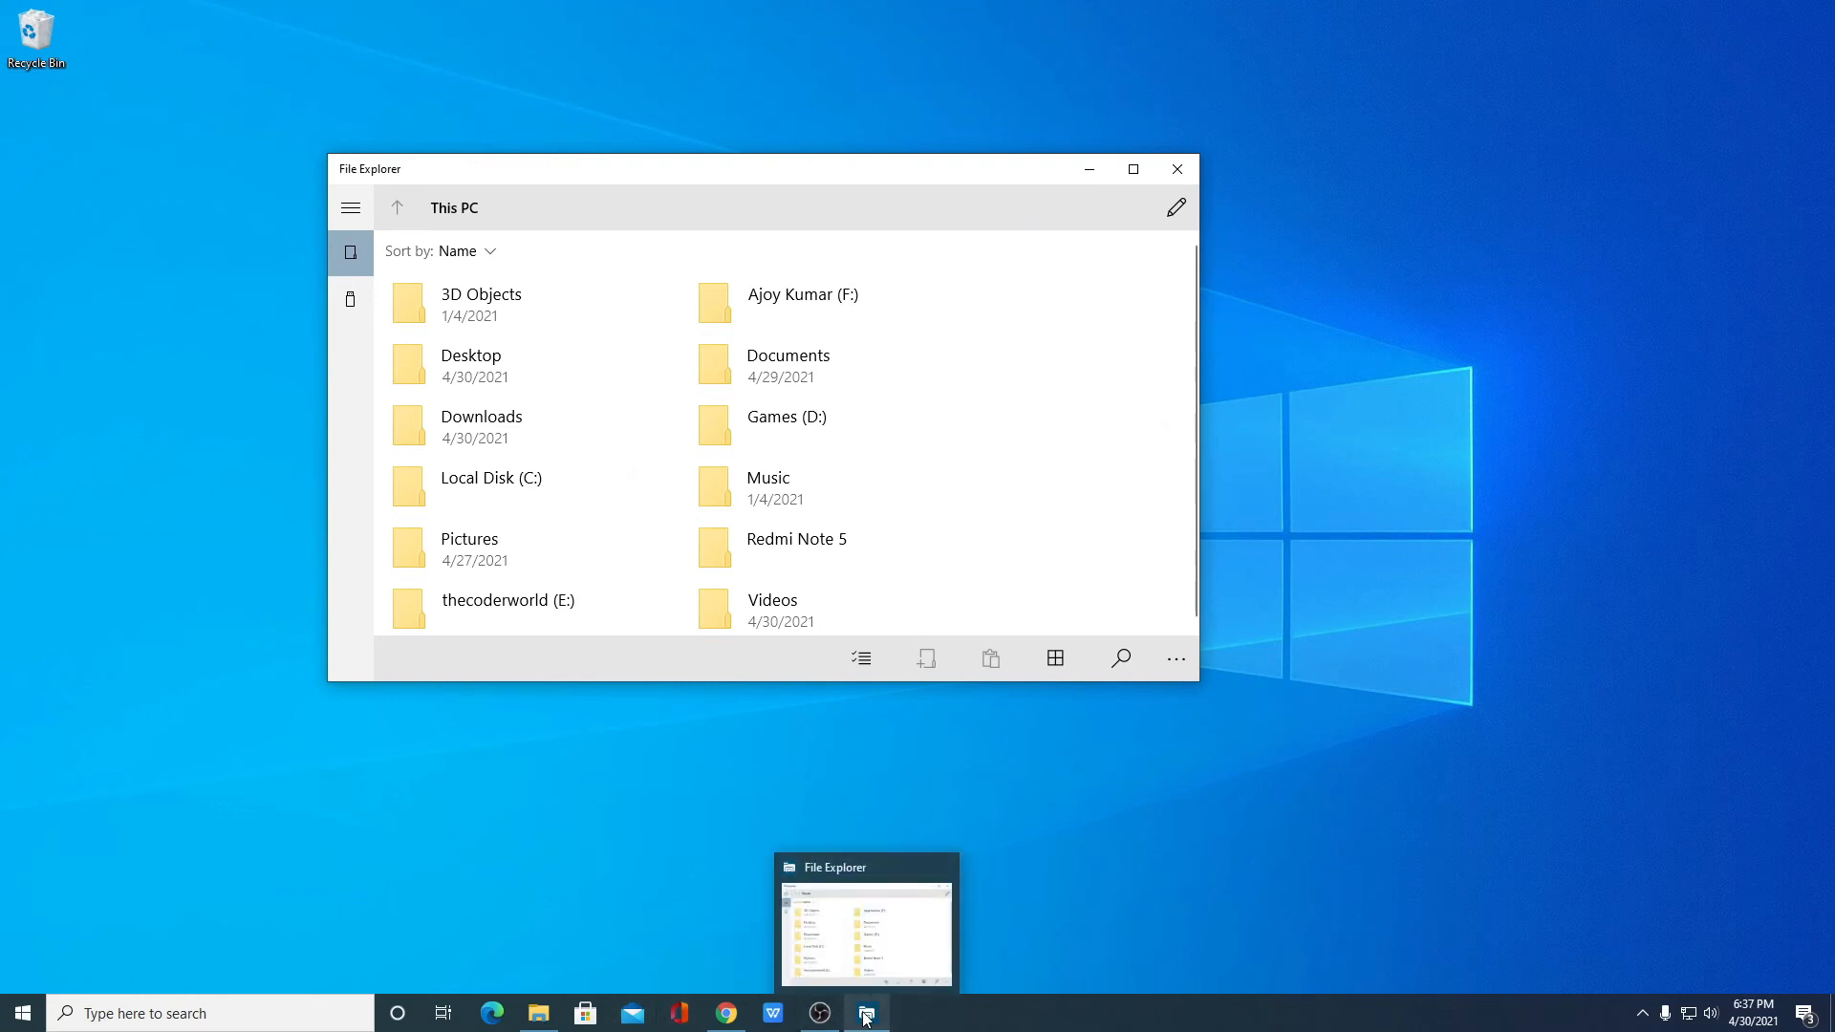
right_click(866, 1013)
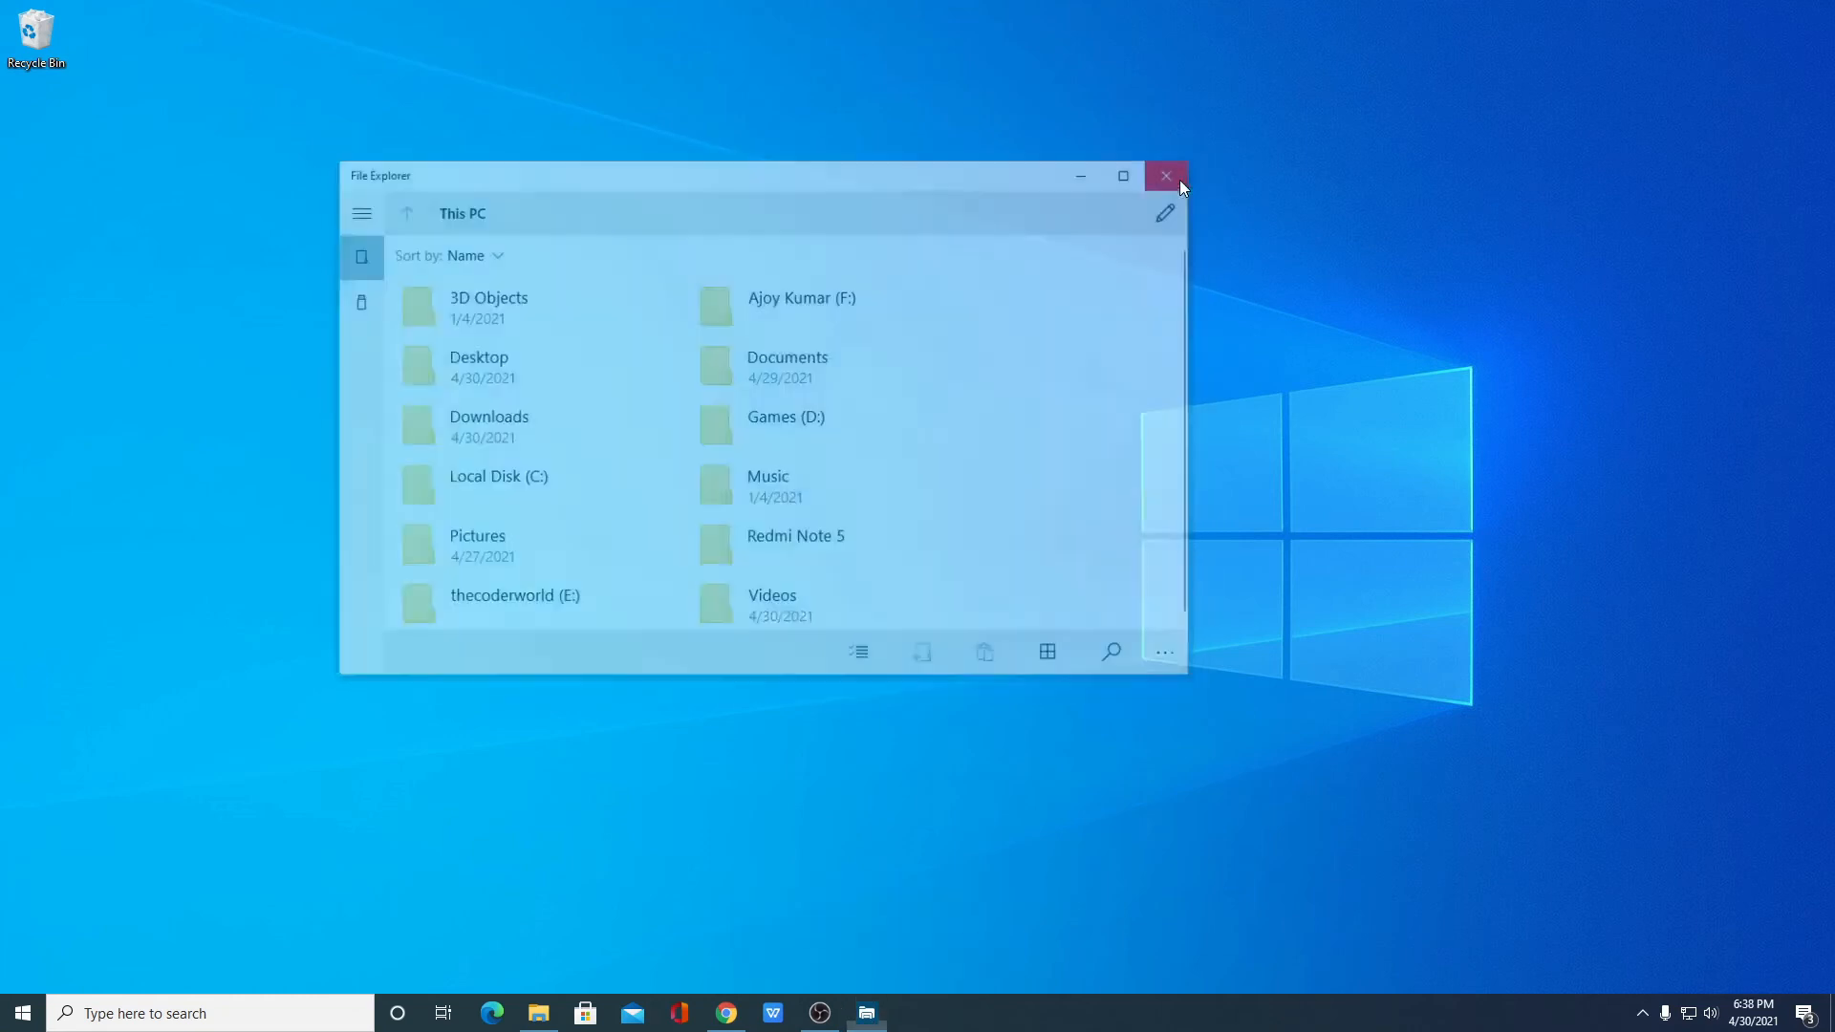
Close the new File Explorer, relaunch it from the pinned icon, then close it again
left_click(1164, 176)
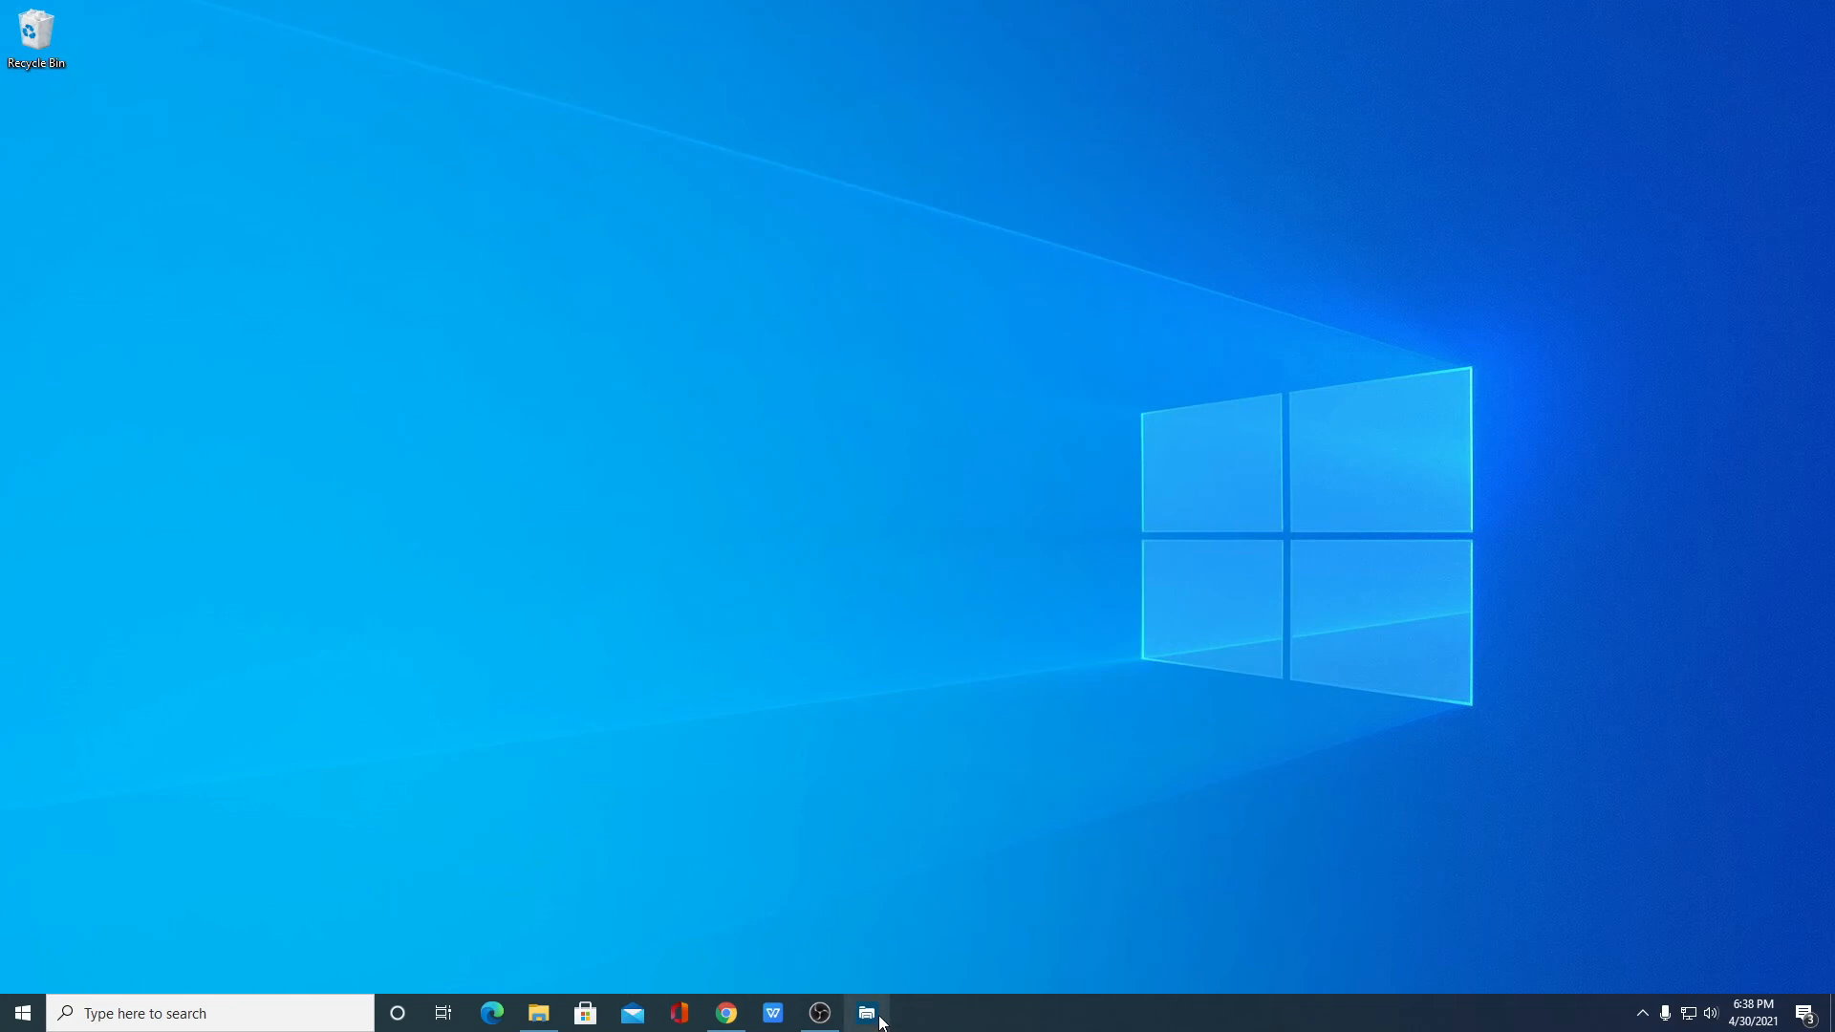
left_click(866, 1013)
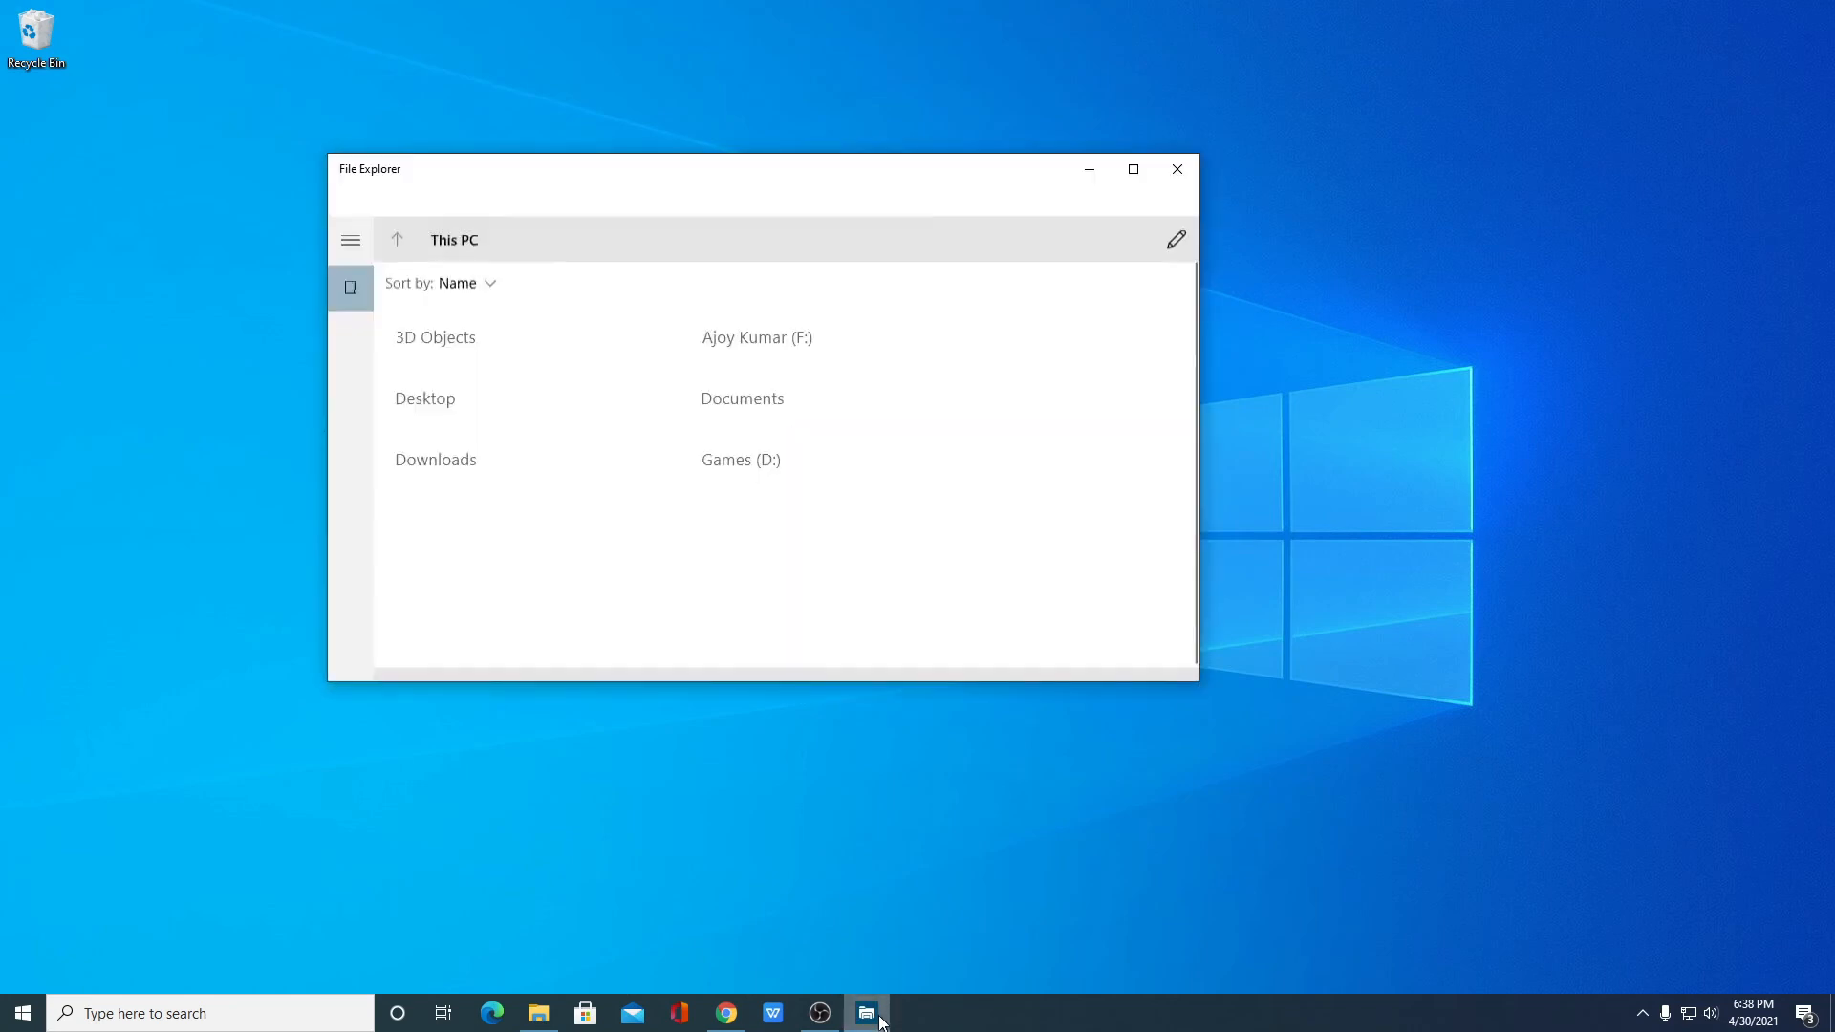
left_click(1130, 169)
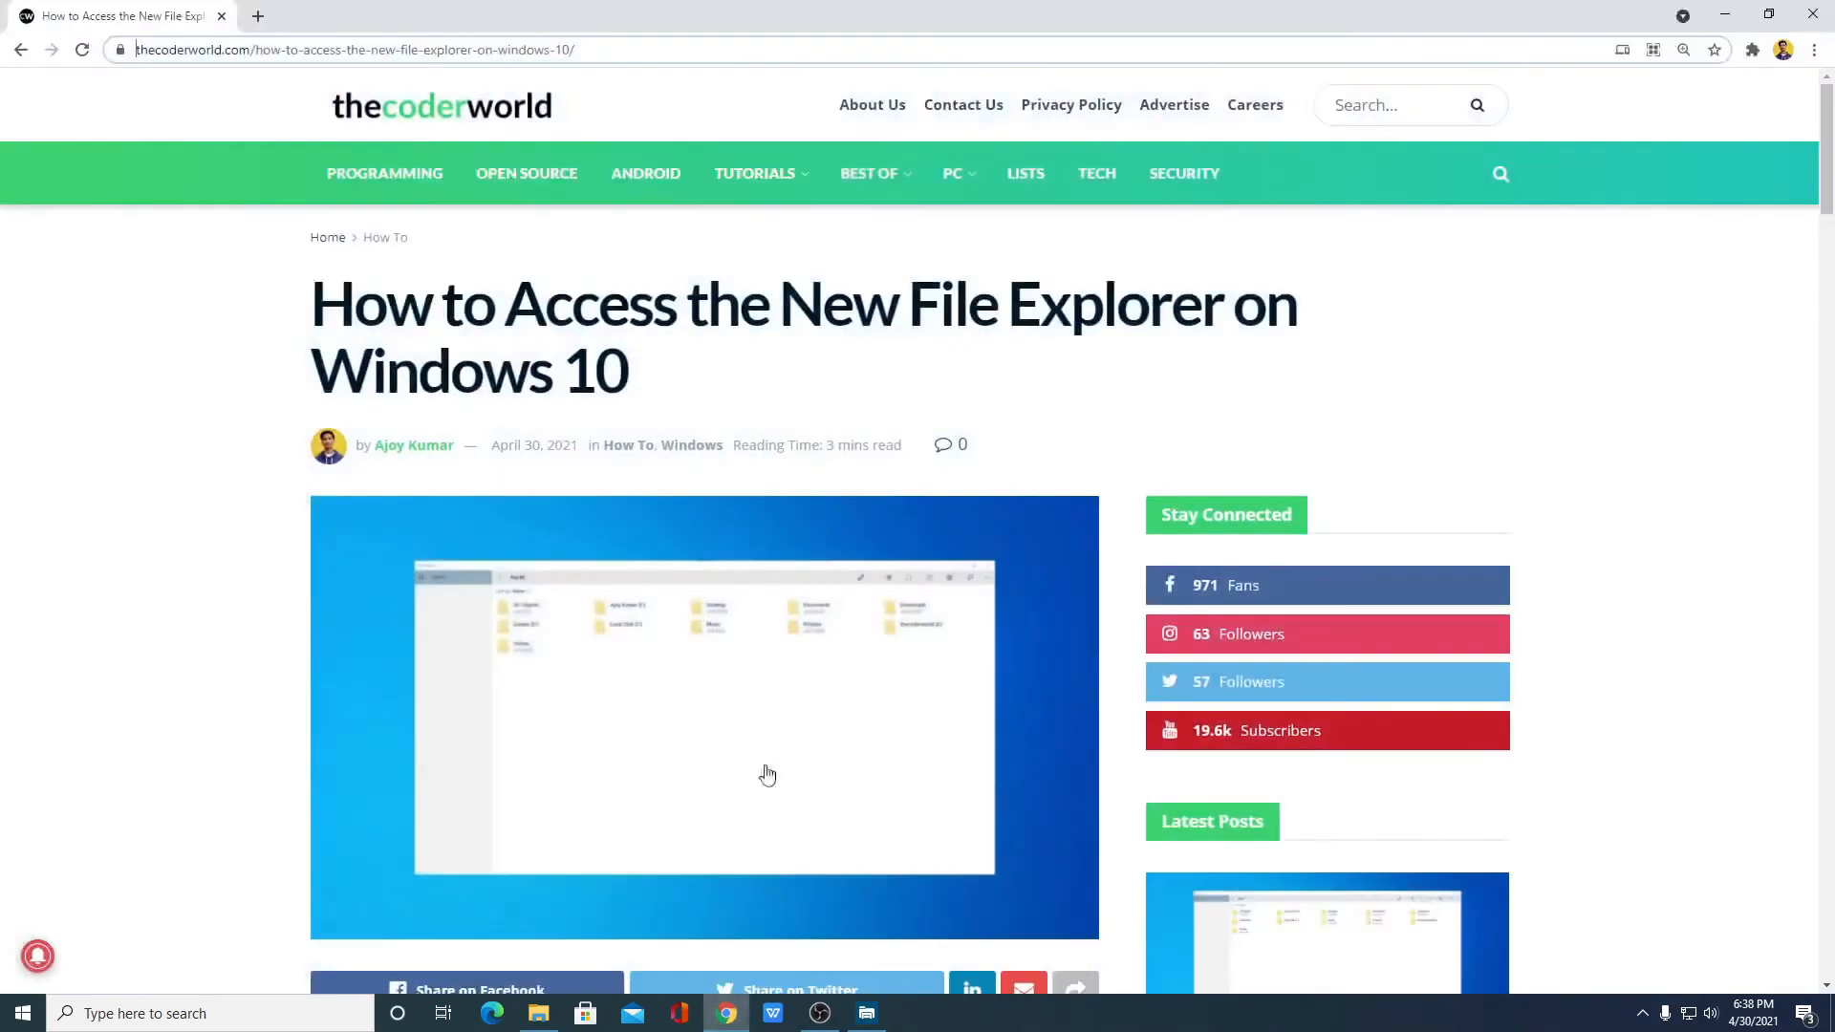
mouse_move(914, 424)
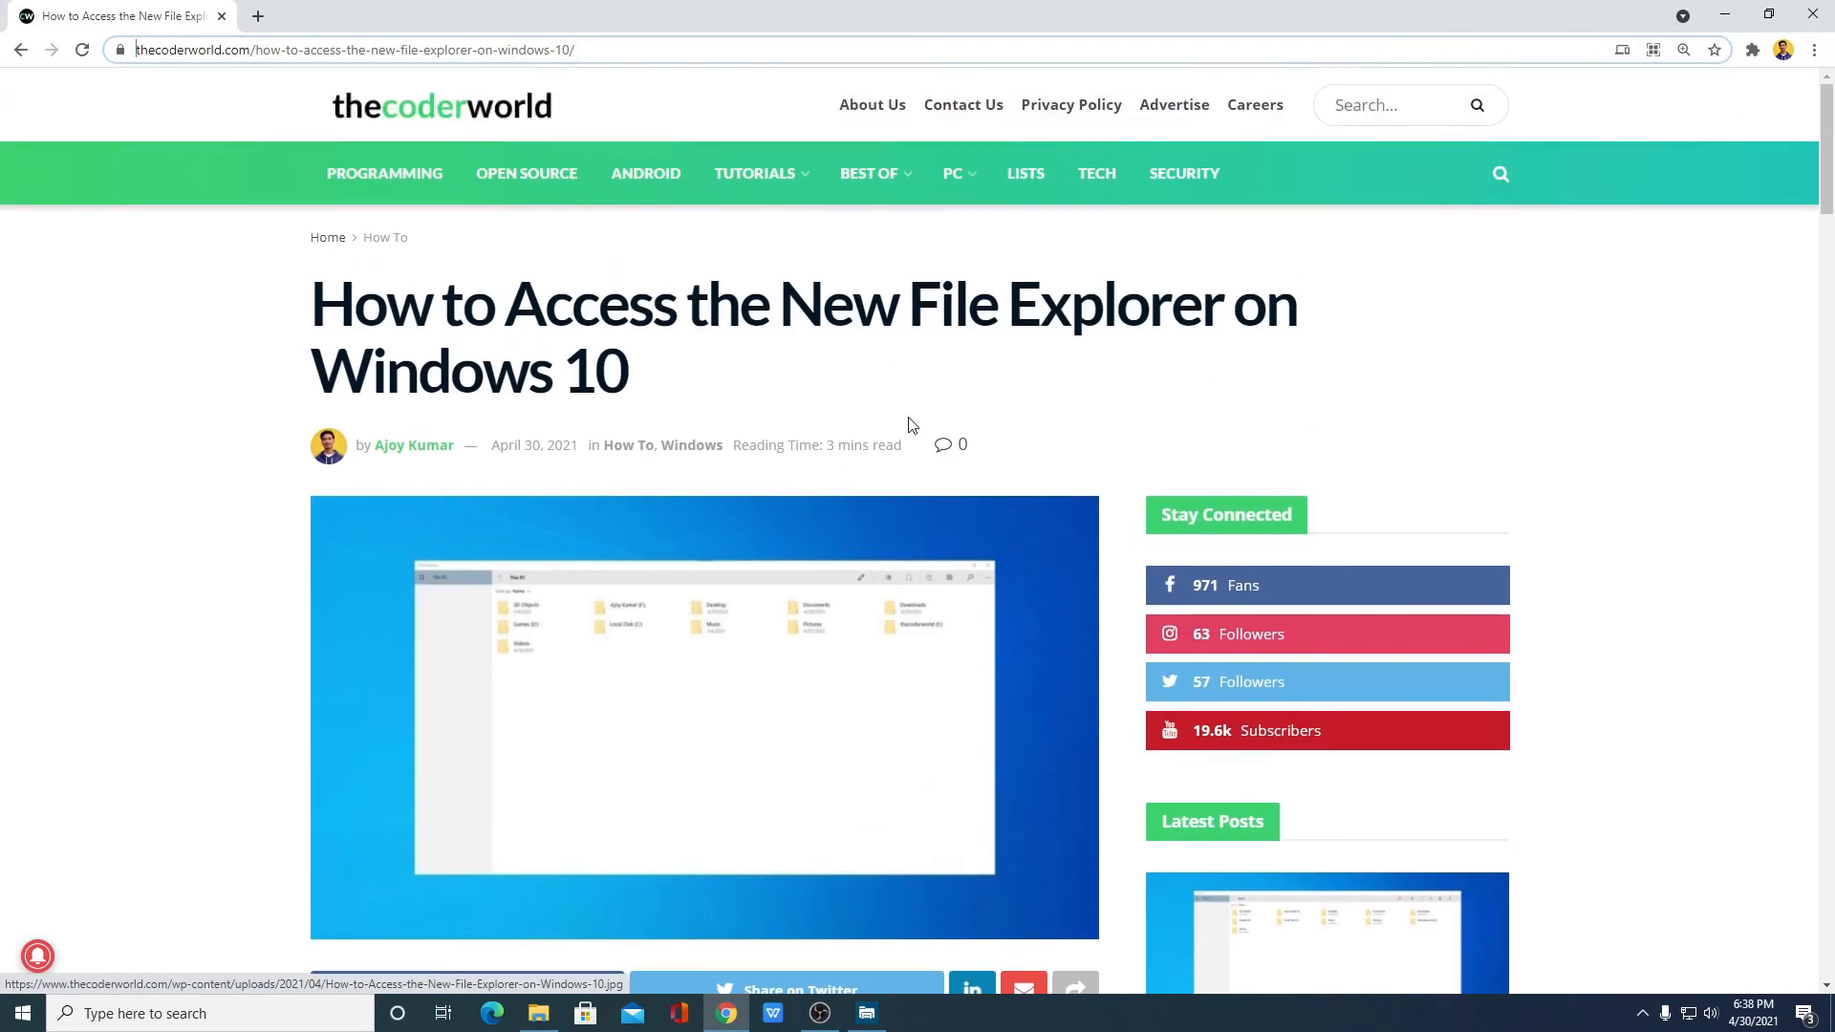